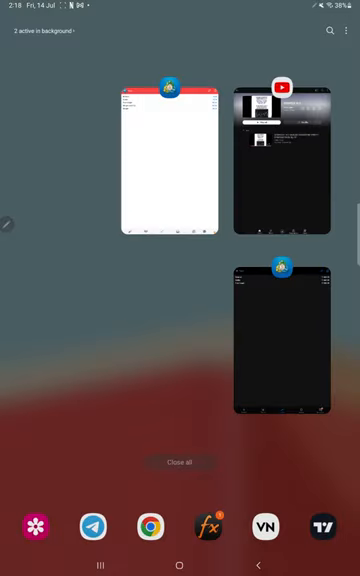
Return to MetaTrader 4 and view the empty trade history for all symbols.
click(167, 155)
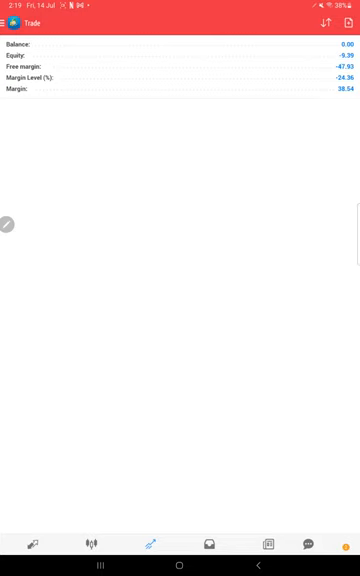
click(208, 543)
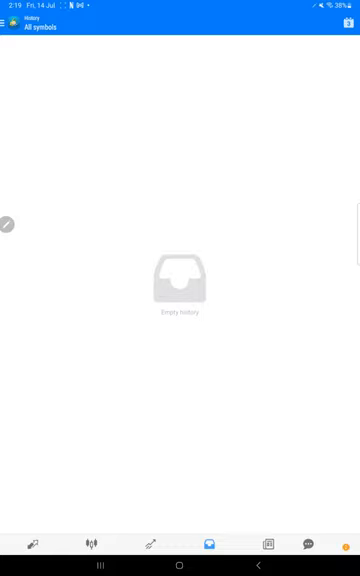